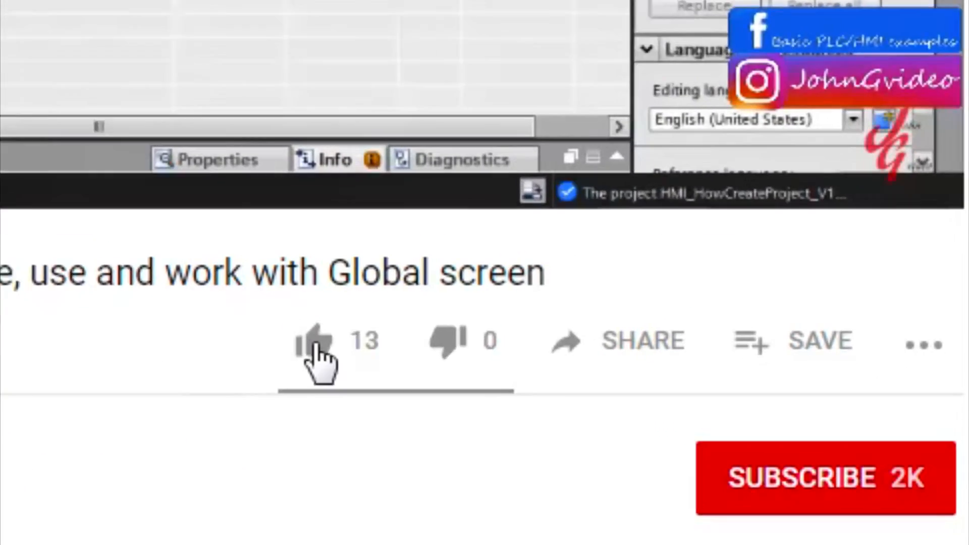
Step: Like the YouTube video and turn on the channel's notification bell
left_click(318, 340)
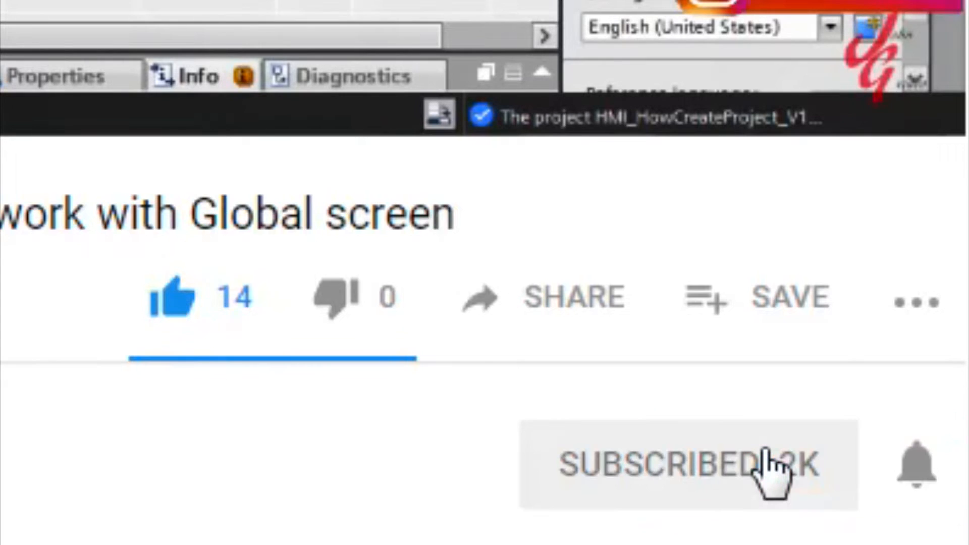
mouse_move(920, 460)
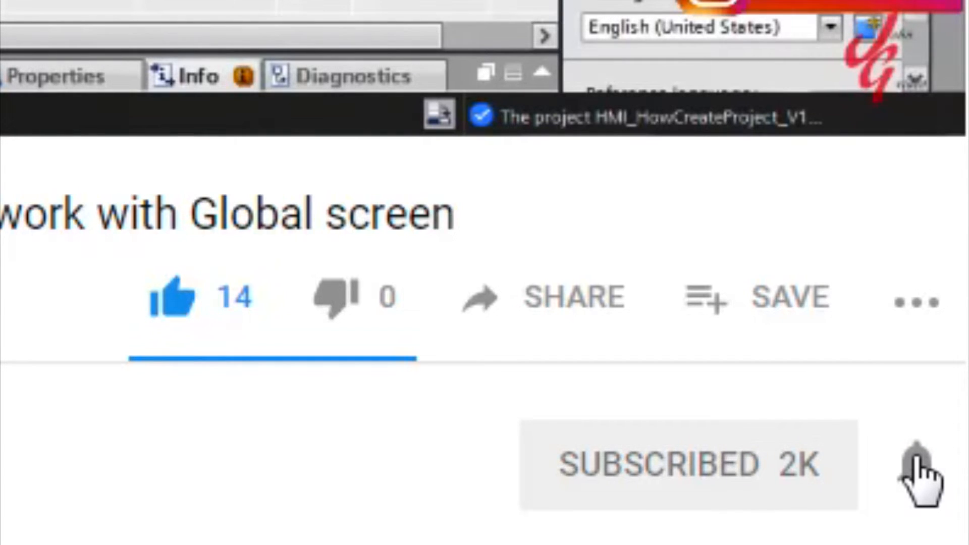
left_click(920, 465)
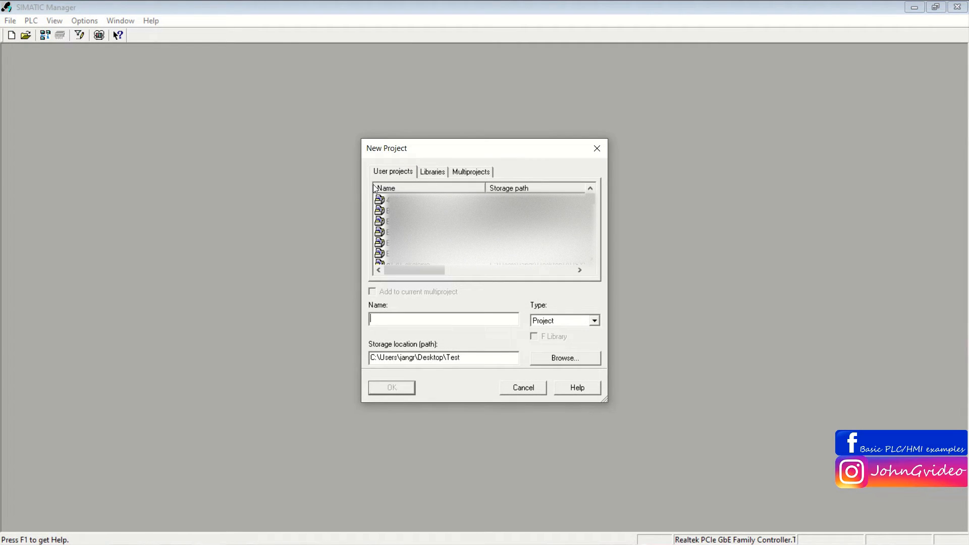
Step: Create a new project named 'Upload' and maximize its project window
type("Upload")
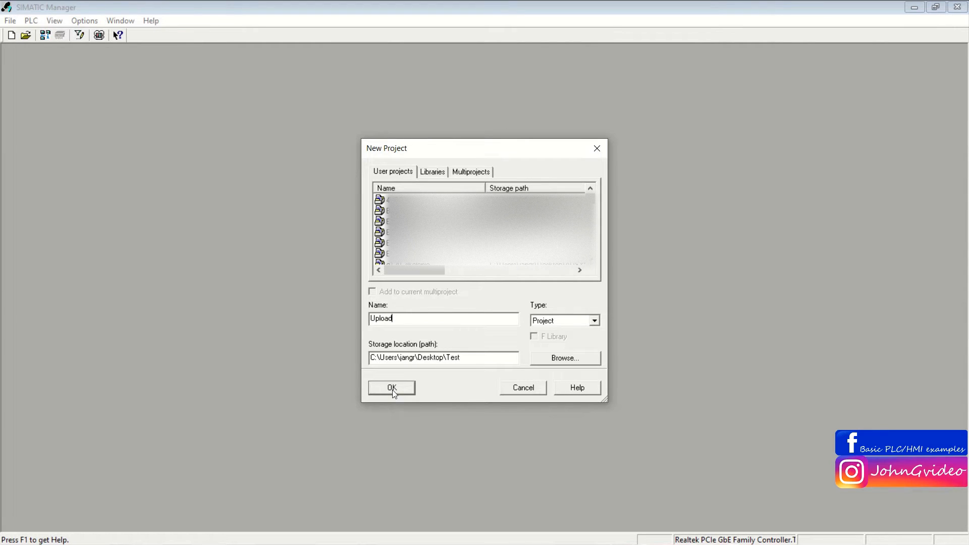
triple_click(444, 357)
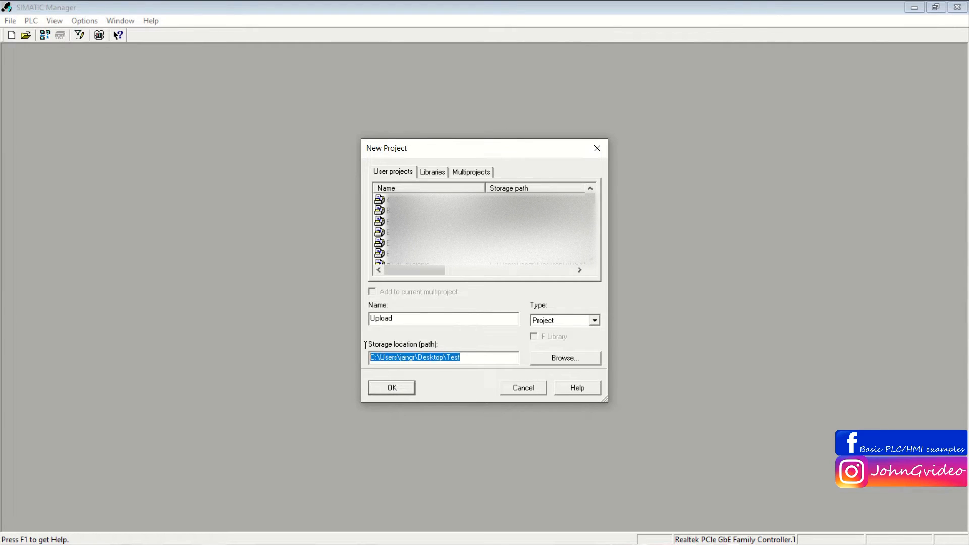
left_click(391, 387)
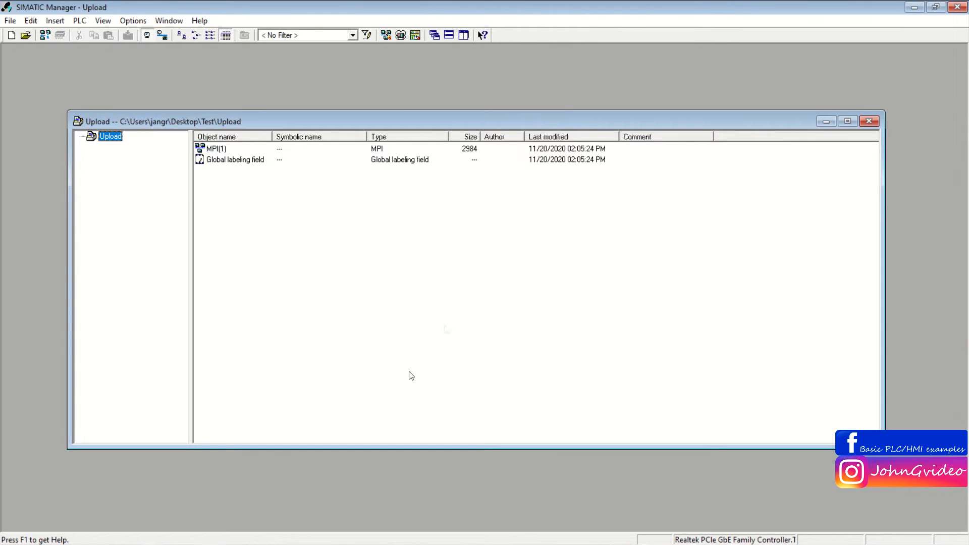
left_click(847, 121)
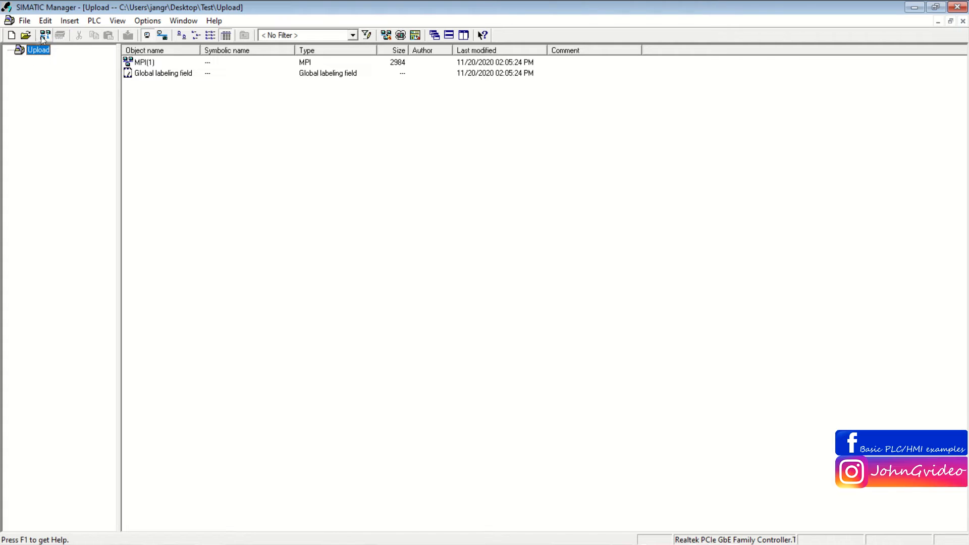
Step: Start uploading a station to the PG from the PLC menu
left_click(94, 20)
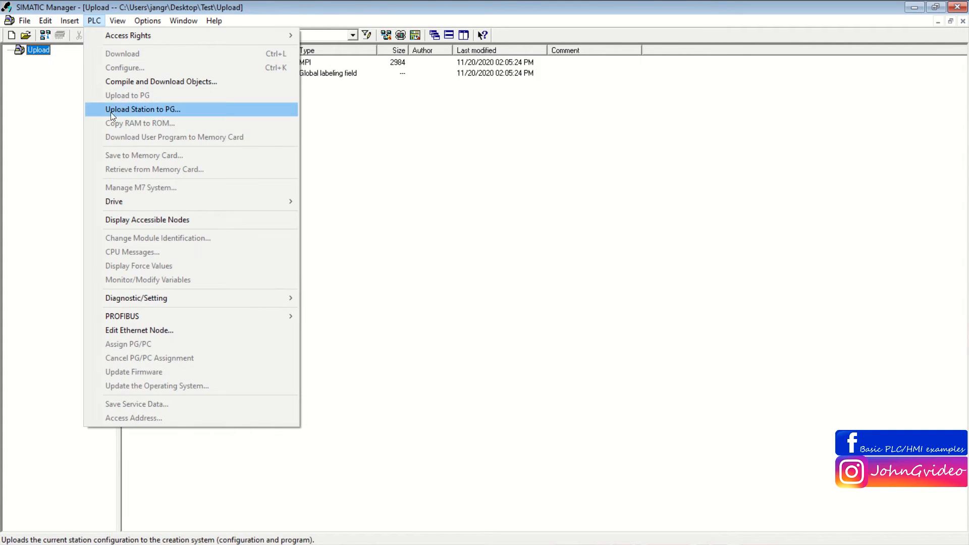
left_click(143, 109)
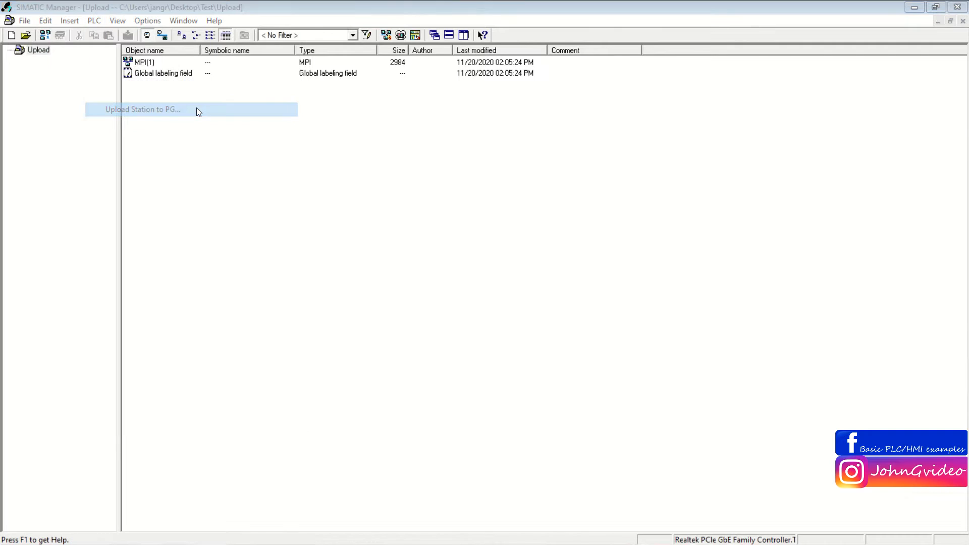
left_click(143, 109)
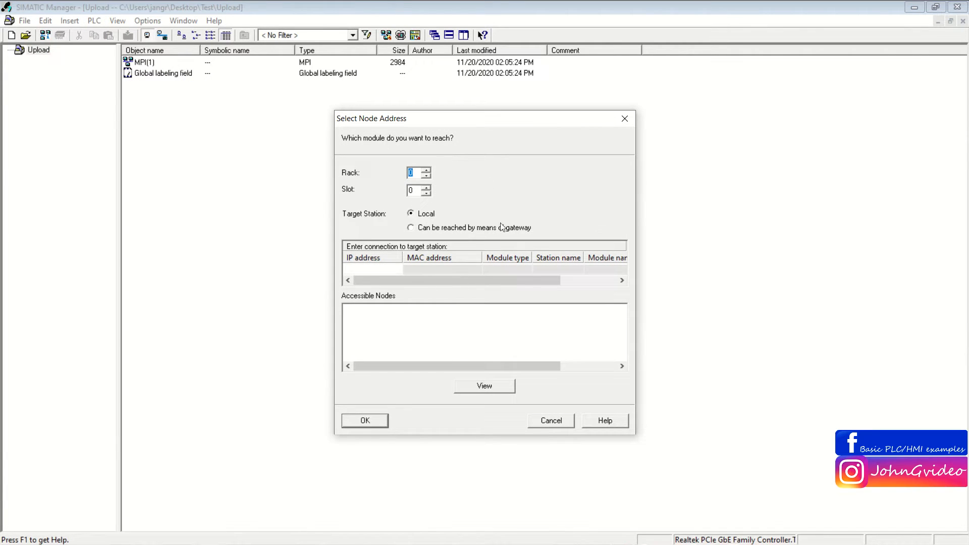
Step: Search accessible nodes and upload the MainPLC station at 192.168.3.1
left_click(484, 385)
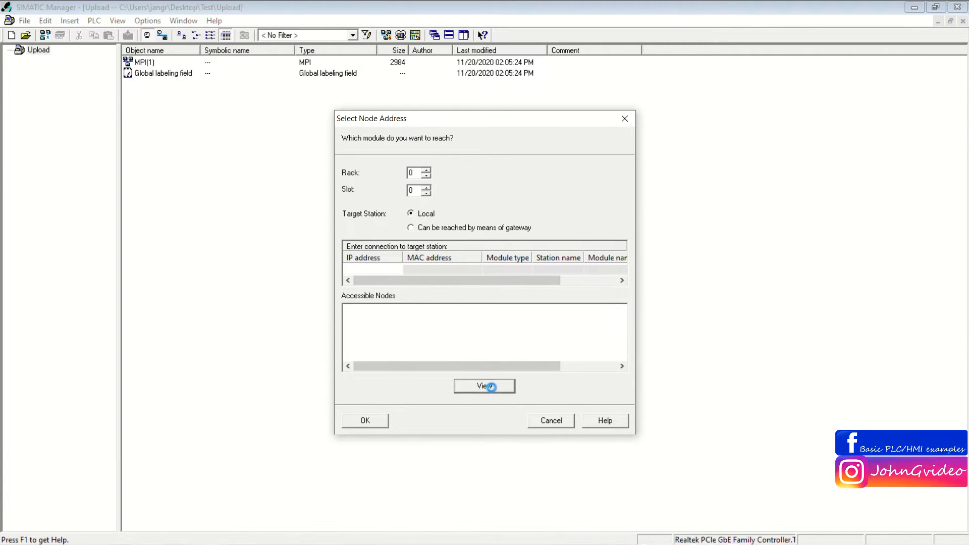
left_click(484, 386)
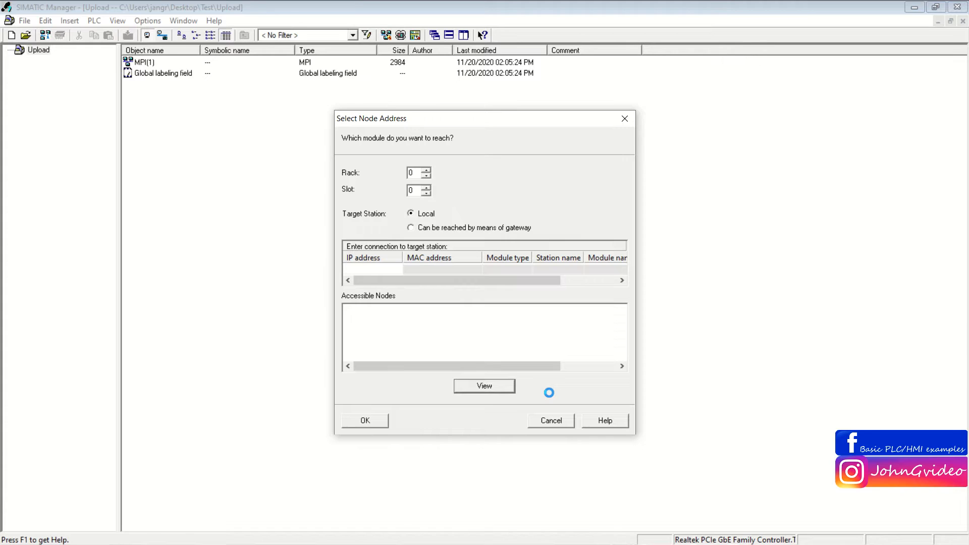
left_click(484, 386)
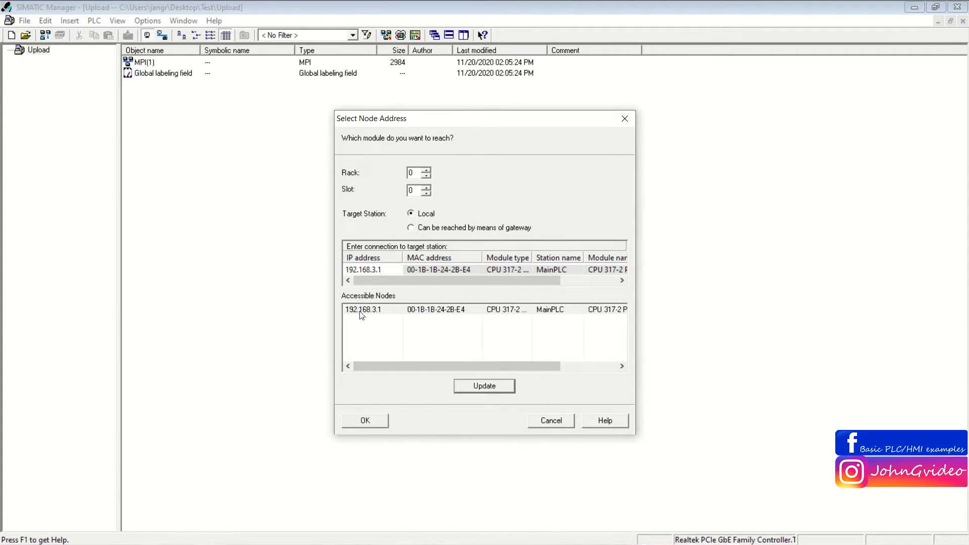
left_click(396, 309)
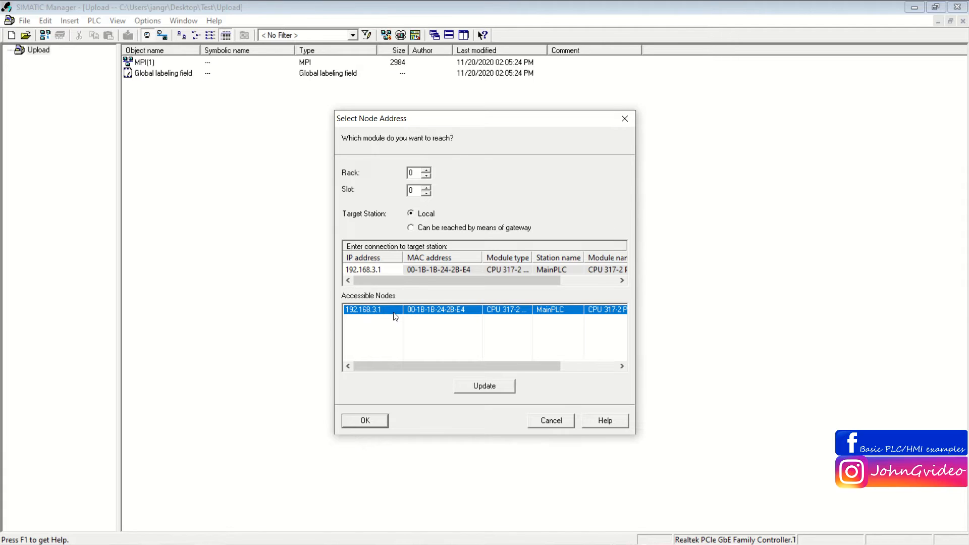
mouse_move(421, 327)
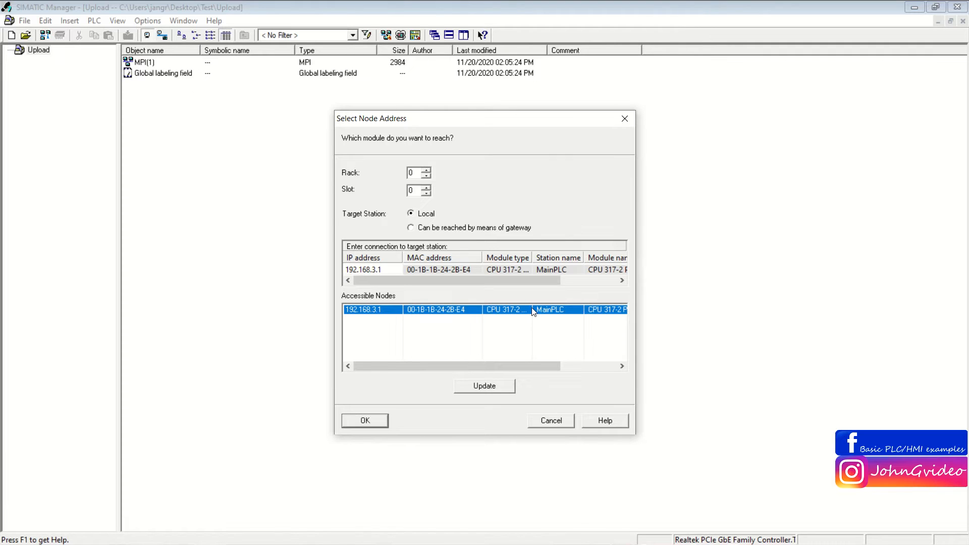
mouse_move(518, 315)
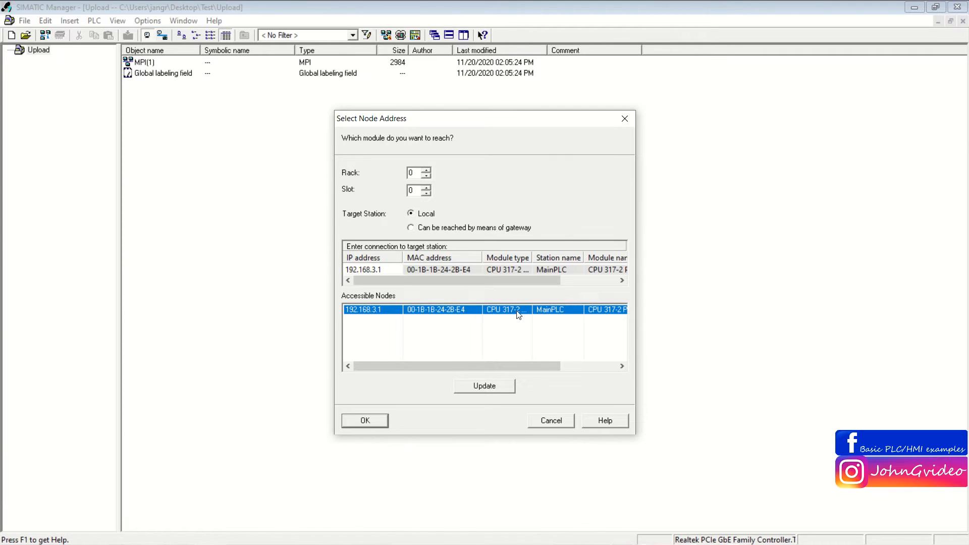
mouse_move(535, 312)
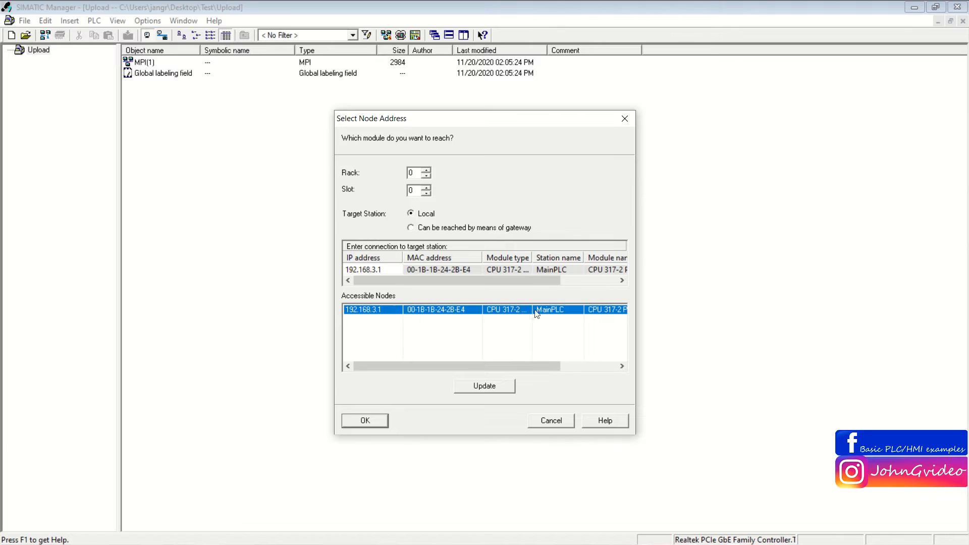
mouse_move(377, 418)
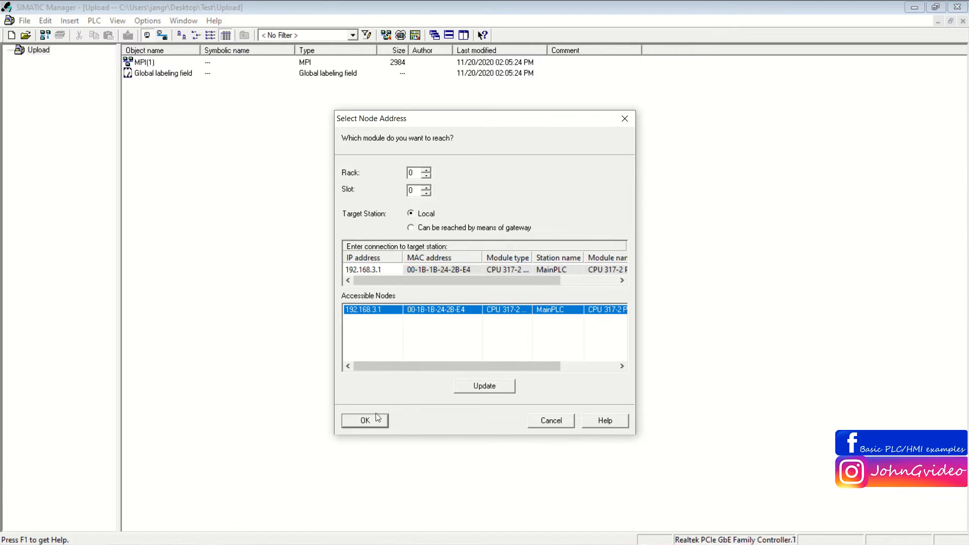
left_click(364, 420)
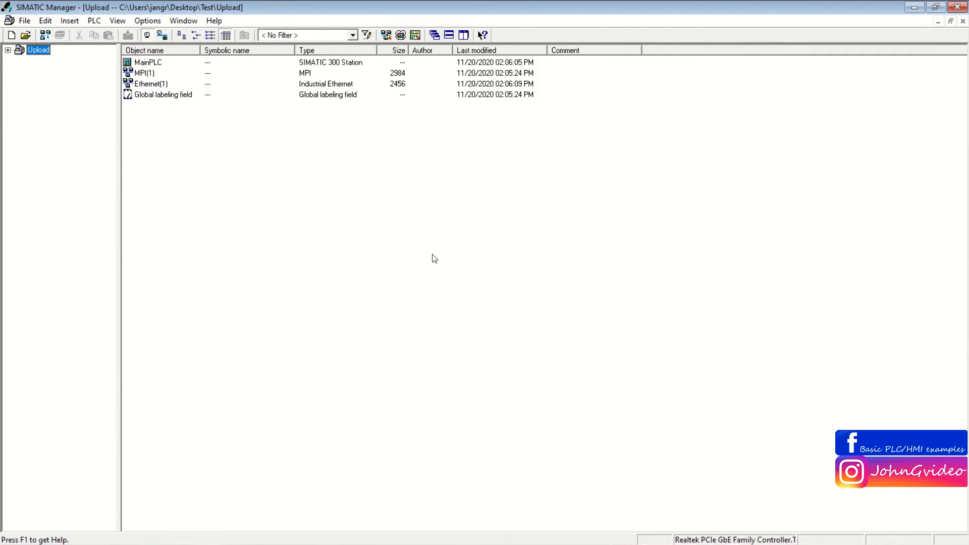
Step: Expand Upload > MainPLC > S7 Program(1), show the Blocks folder and select OB1
left_click(8, 50)
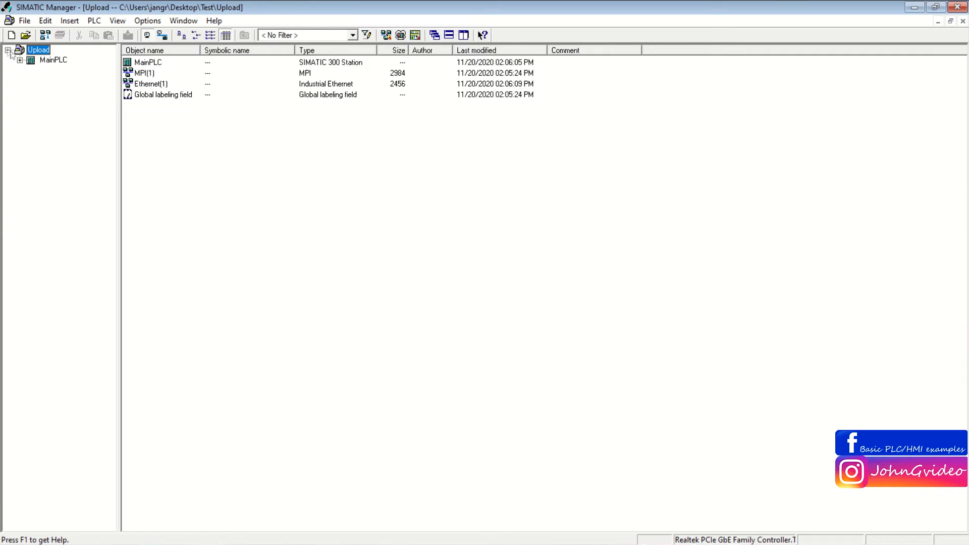
left_click(20, 60)
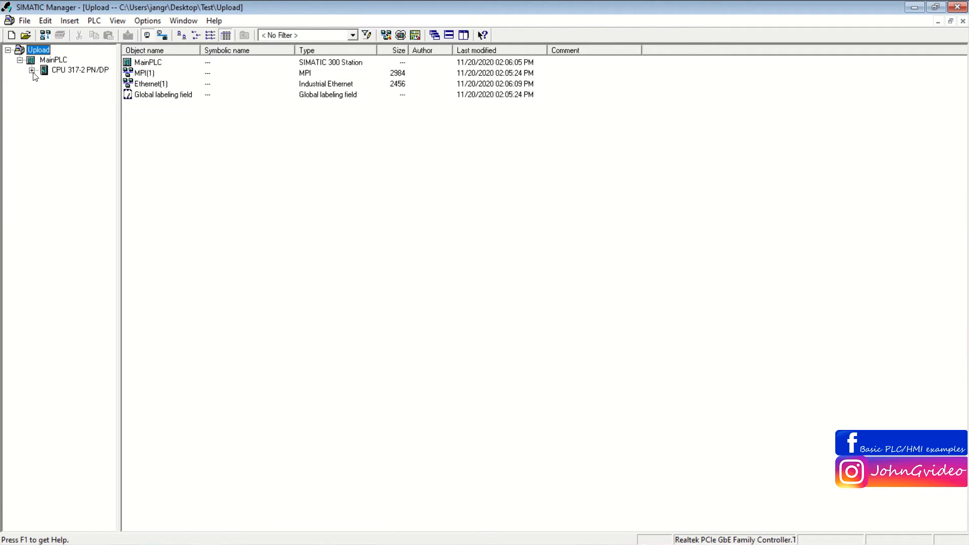
left_click(33, 69)
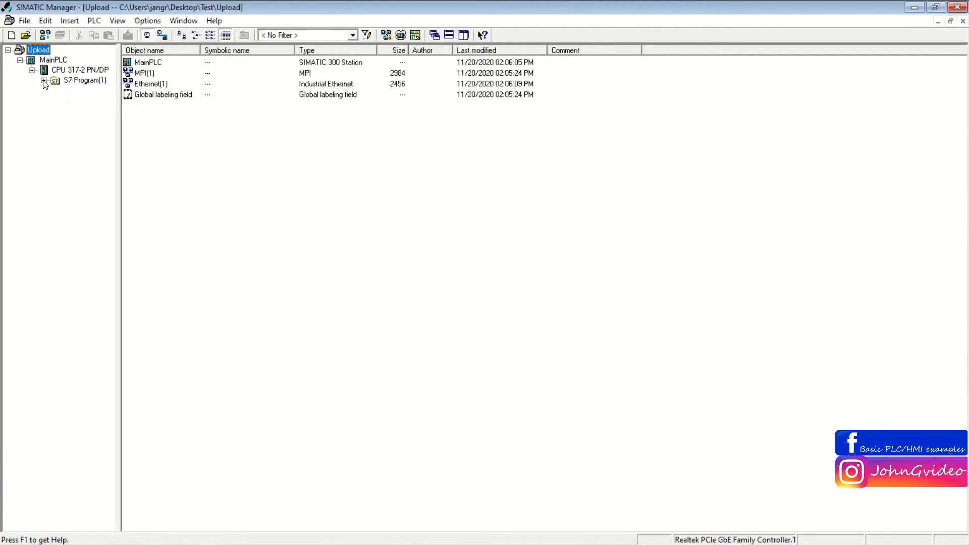
left_click(86, 101)
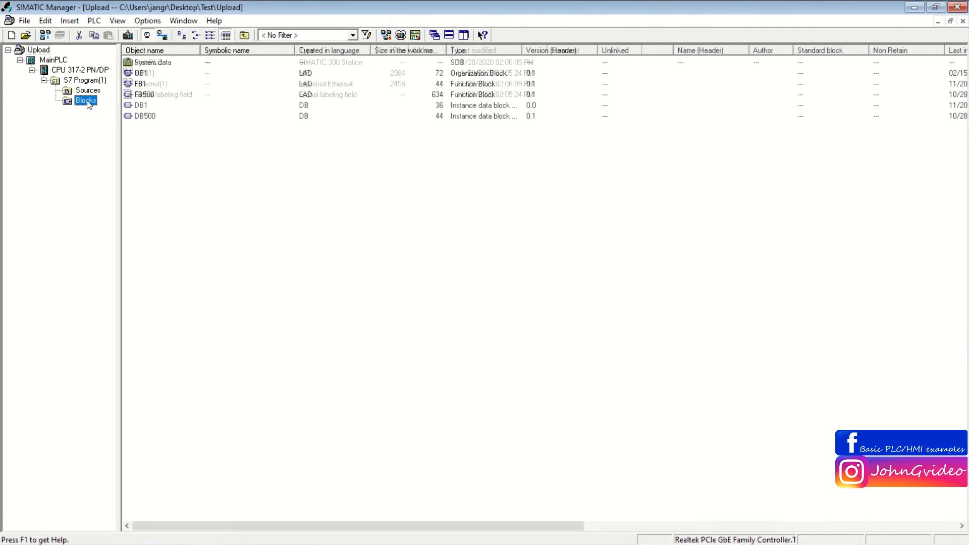
left_click(143, 73)
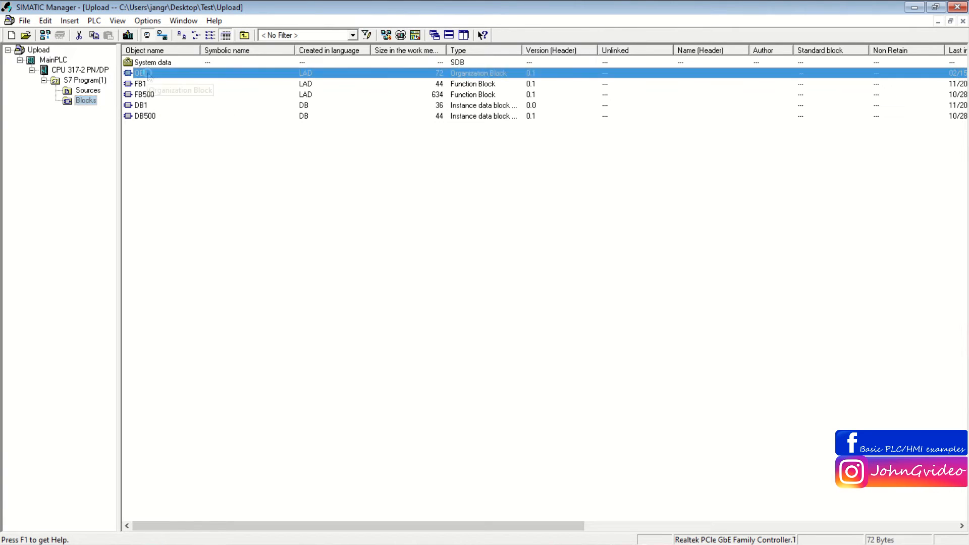
Step: Open OB1 in the editor, acknowledging the variable-names and symbol-information messages
double_click(139, 72)
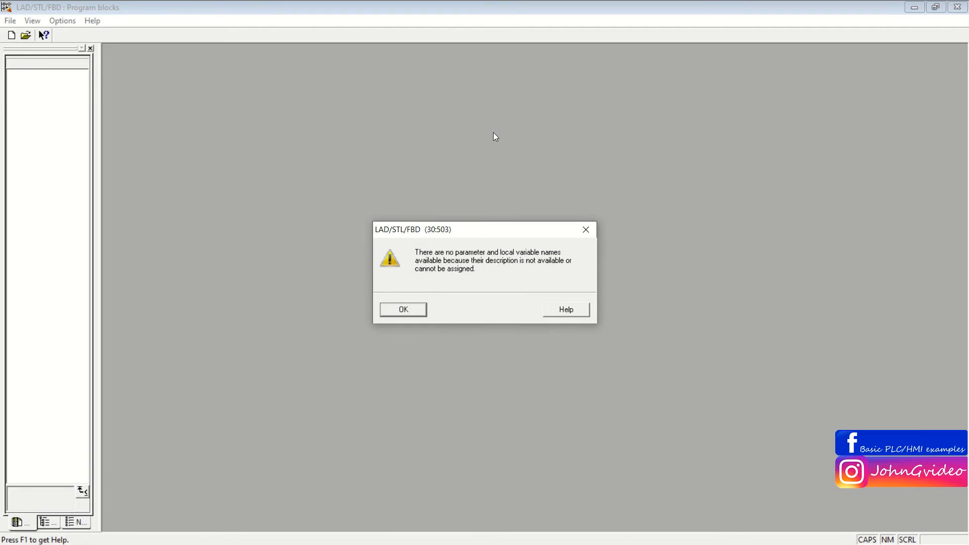
mouse_move(415, 258)
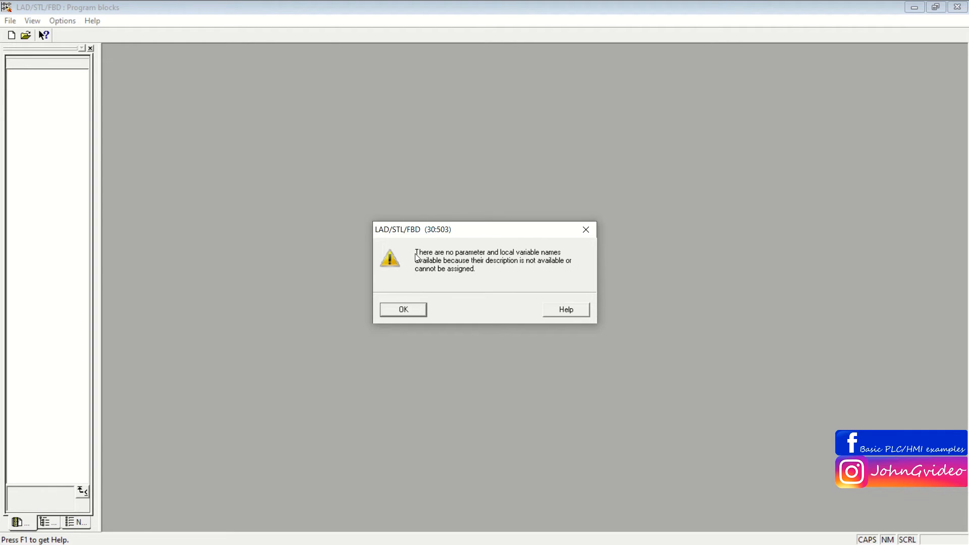
mouse_move(530, 258)
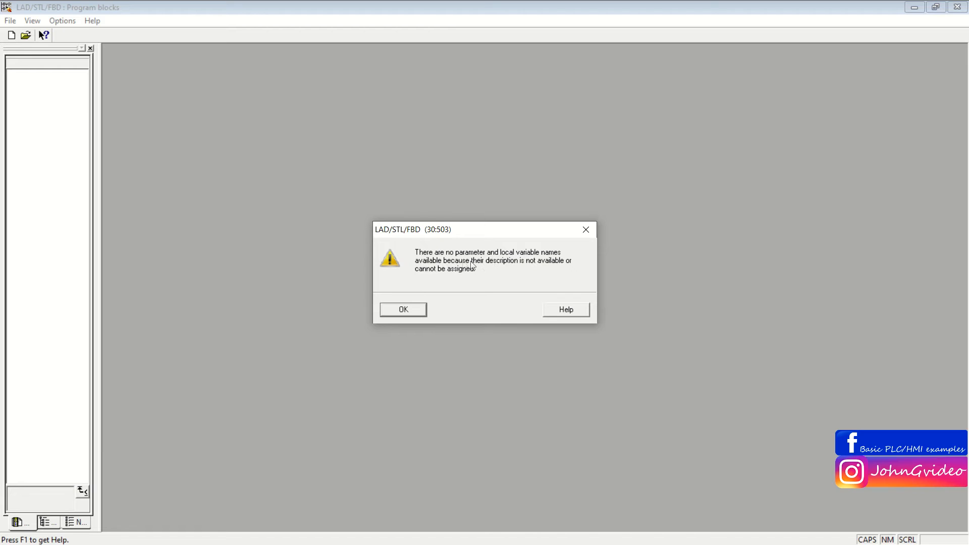
left_click(402, 309)
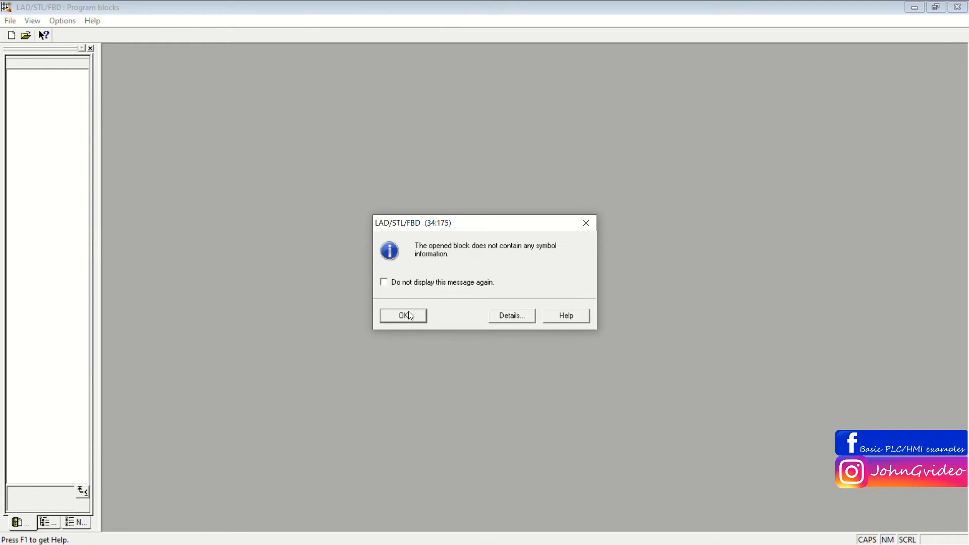
mouse_move(469, 286)
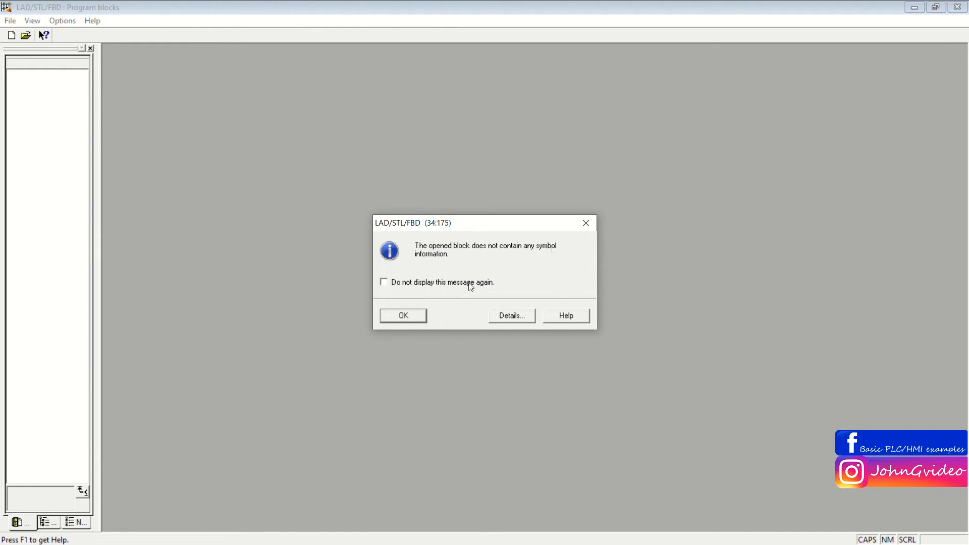
left_click(402, 314)
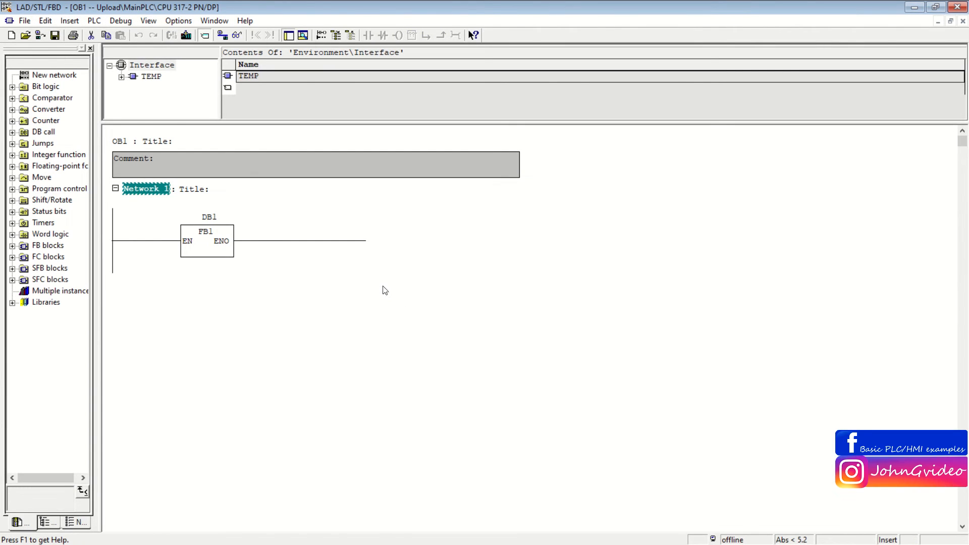
mouse_move(394, 317)
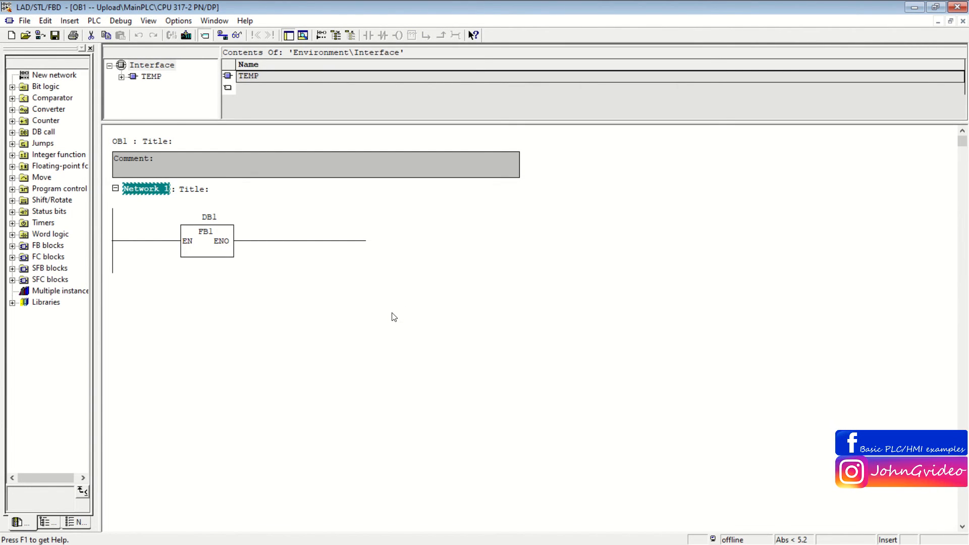
mouse_move(201, 253)
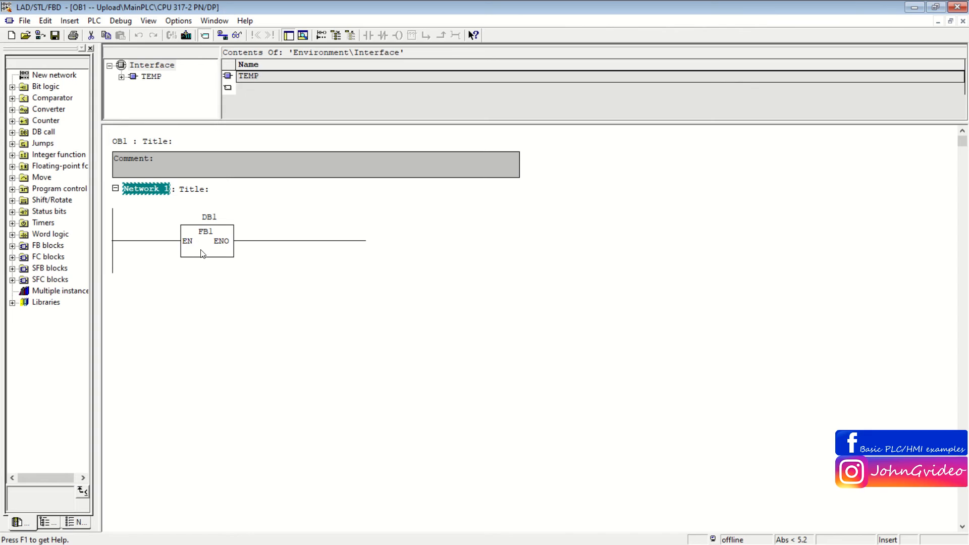
mouse_move(205, 249)
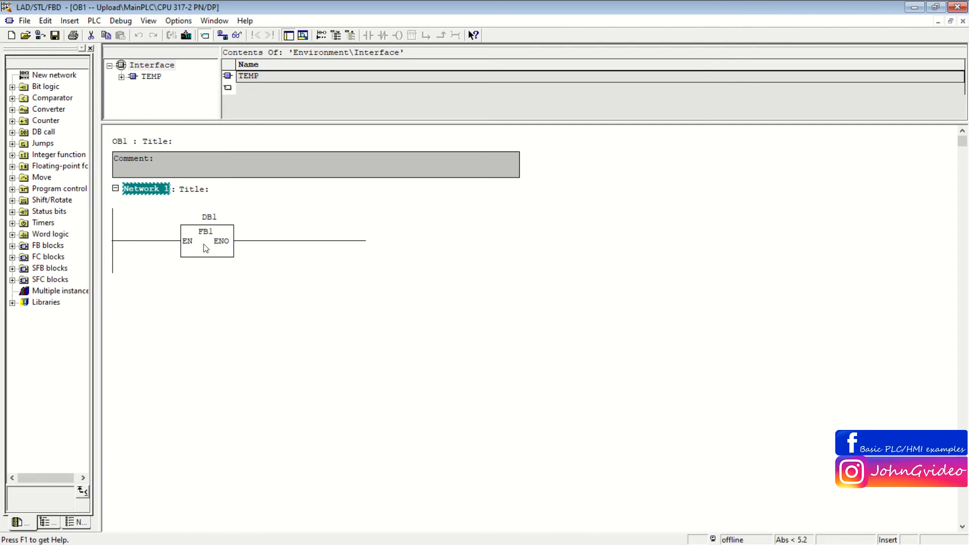
Step: Open called block FB1 from the OB1 call and inspect coil M10.0 and contact M2.0
right_click(207, 241)
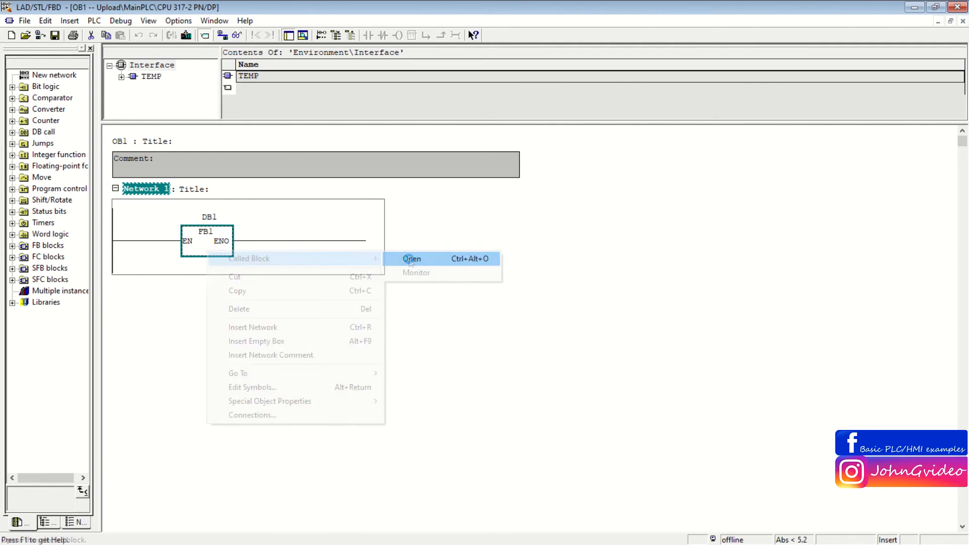
left_click(412, 259)
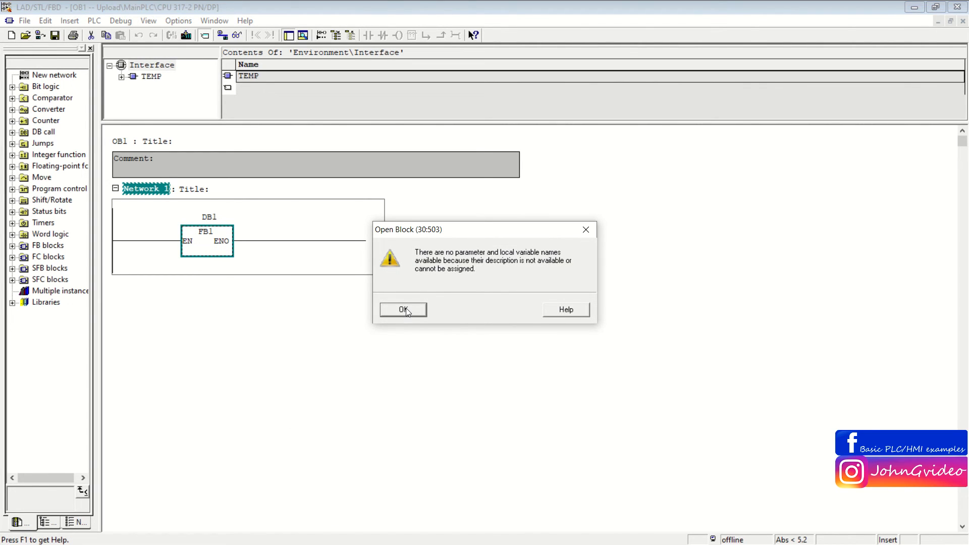
mouse_move(409, 315)
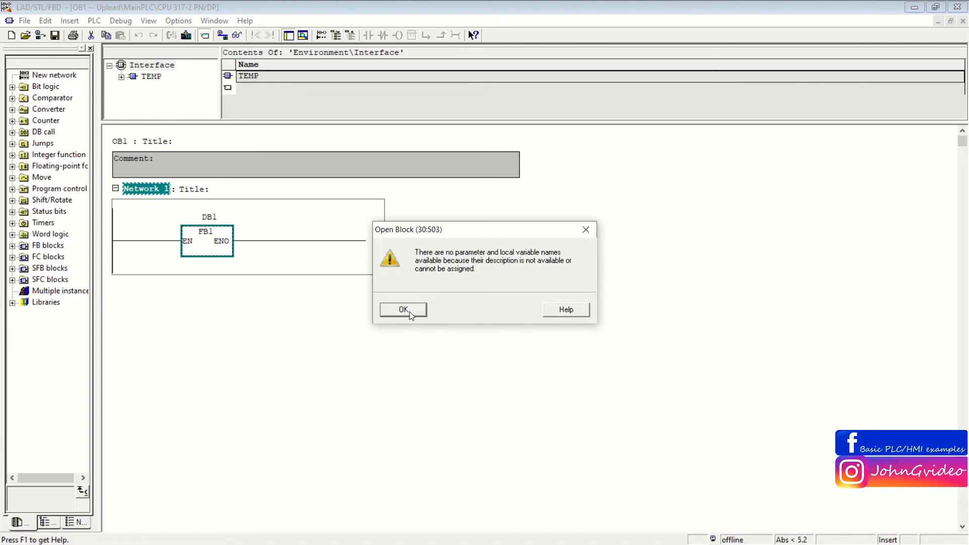
left_click(403, 309)
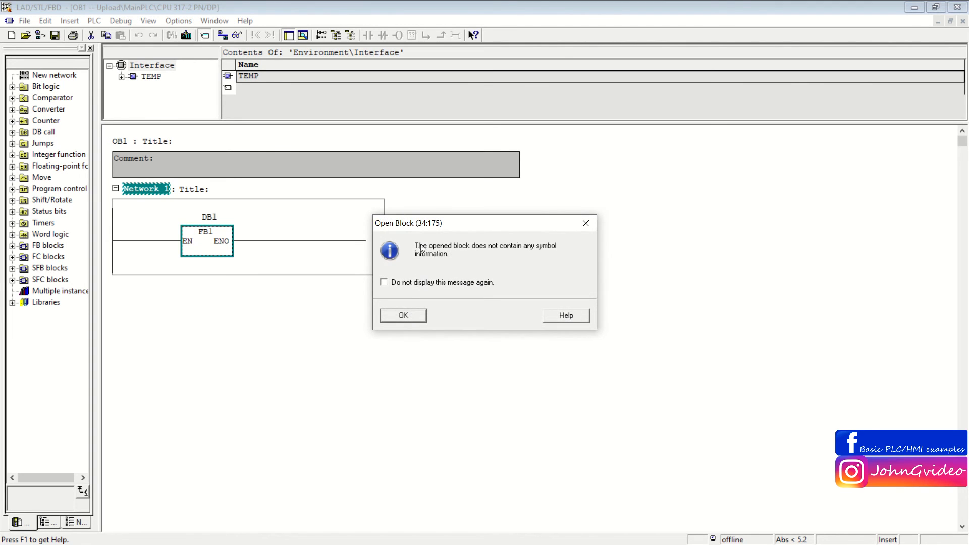
left_click(402, 314)
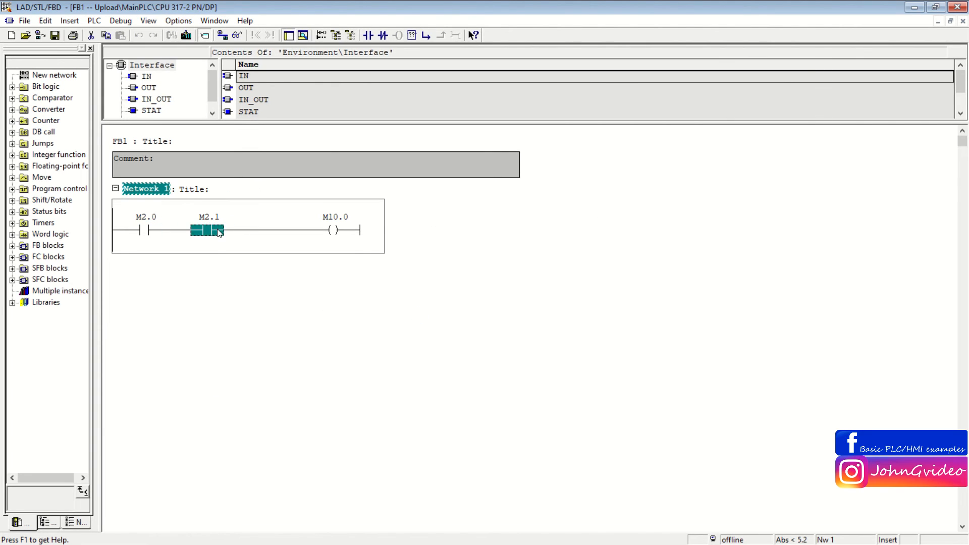
left_click(334, 230)
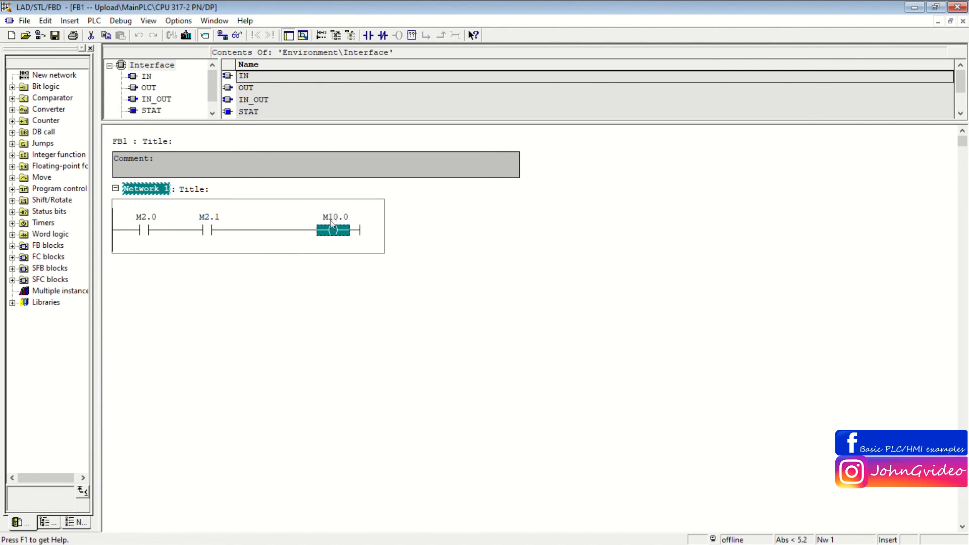
double_click(146, 217)
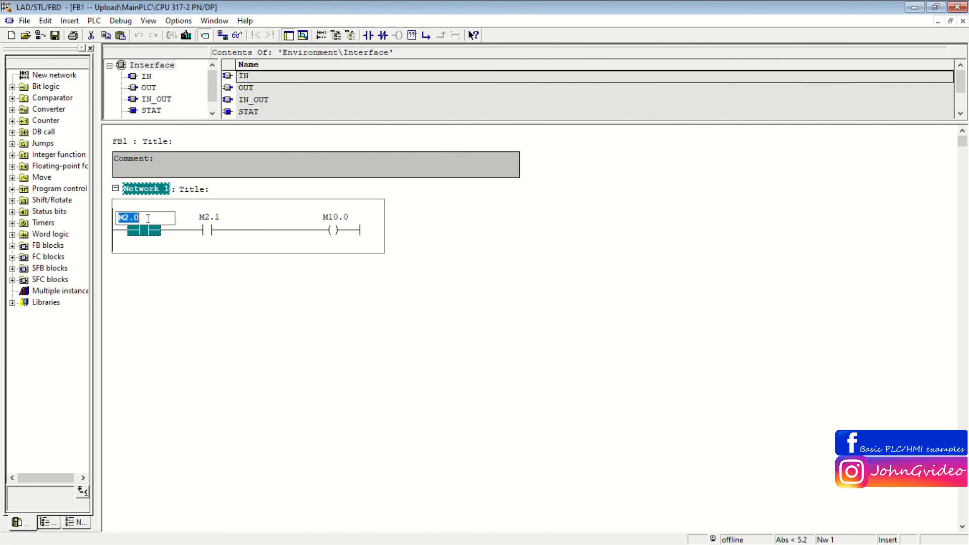
mouse_move(228, 218)
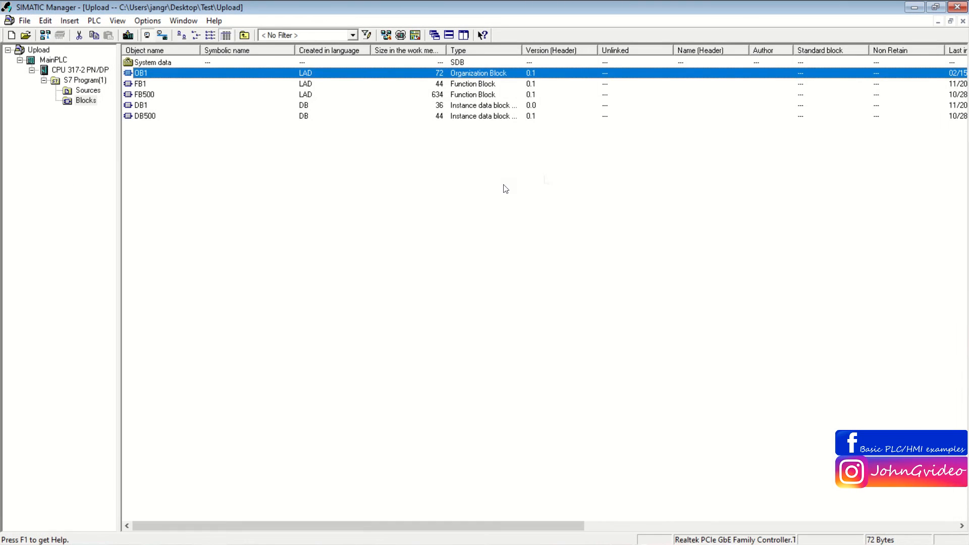
Step: Back in SIMATIC Manager, select the Upload project's Blocks folder
left_click(86, 100)
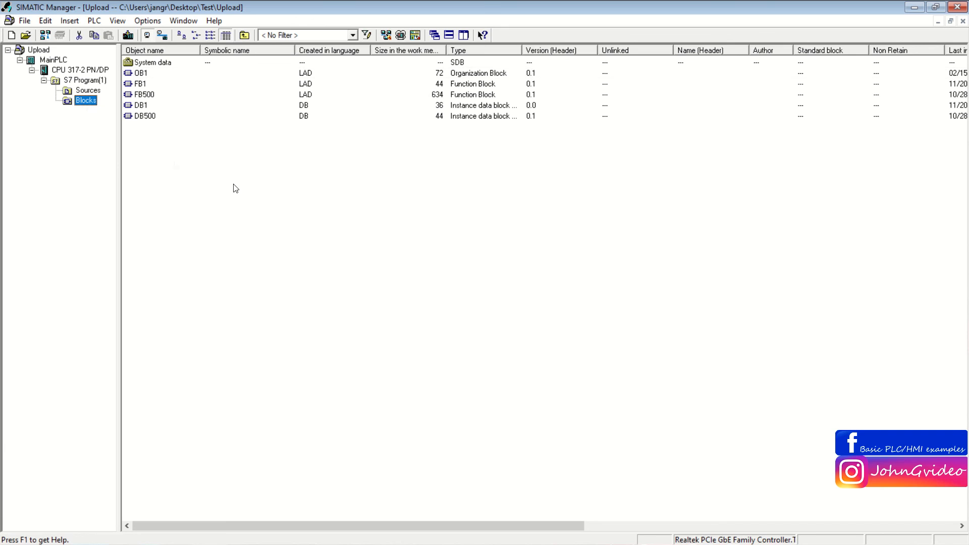